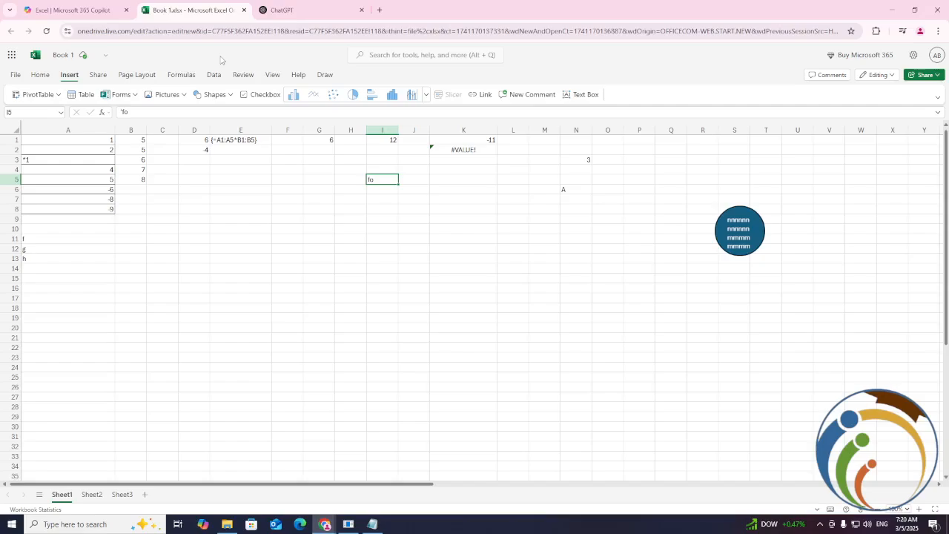
# - Read the Notepad notes: File > Options > Customize Ribbon > check Developer
pyautogui.click(288, 237)
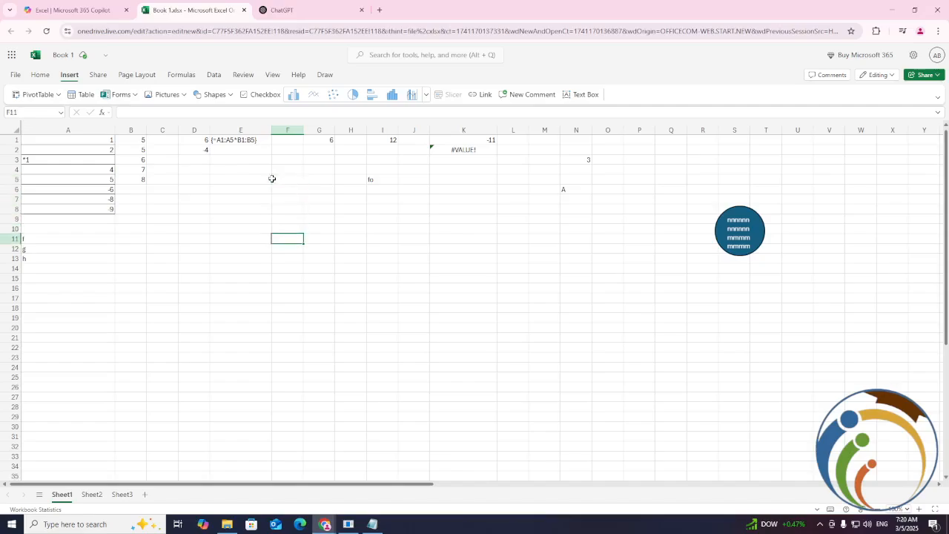
pyautogui.moveTo(937, 30)
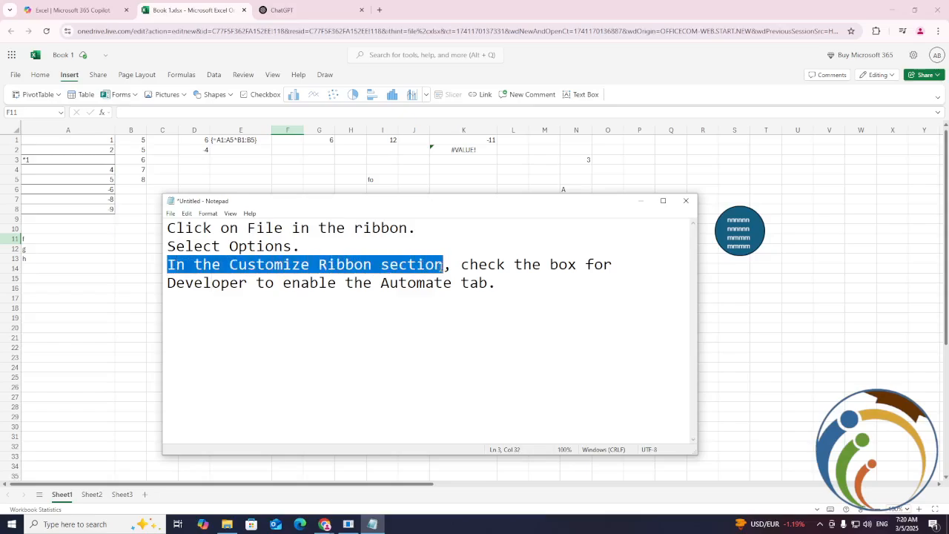
pyautogui.moveTo(443, 264); pyautogui.dragTo(273, 282)
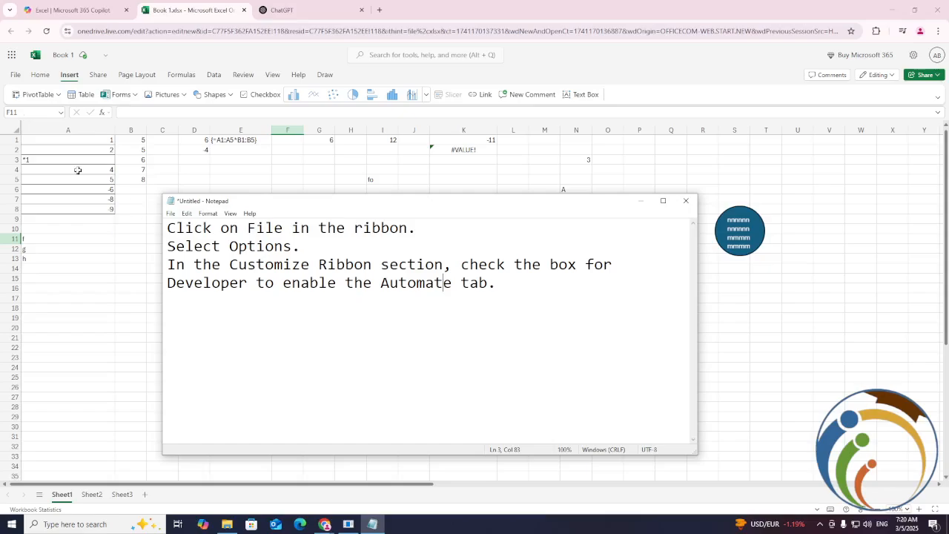
# - Return to the workbook and browse the File menu entries for an Options command
pyautogui.click(15, 74)
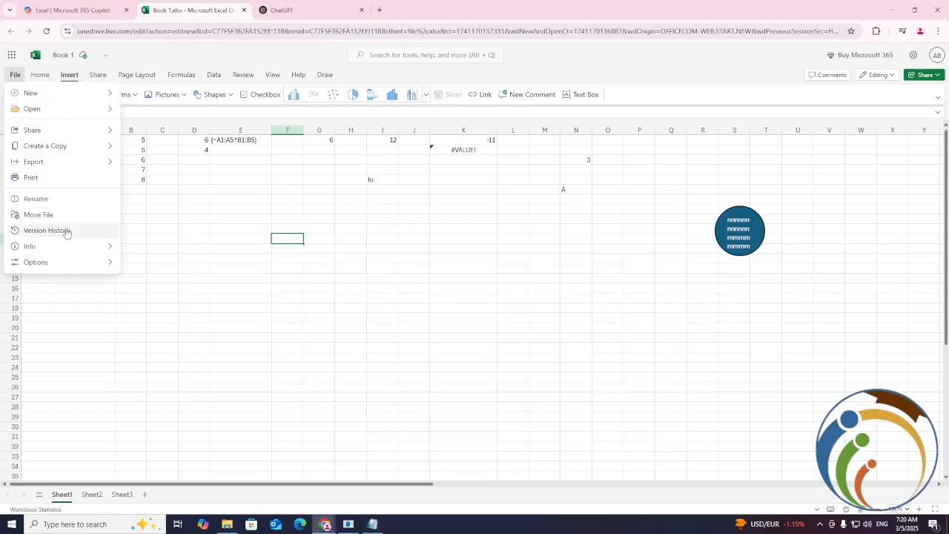
pyautogui.click(36, 260)
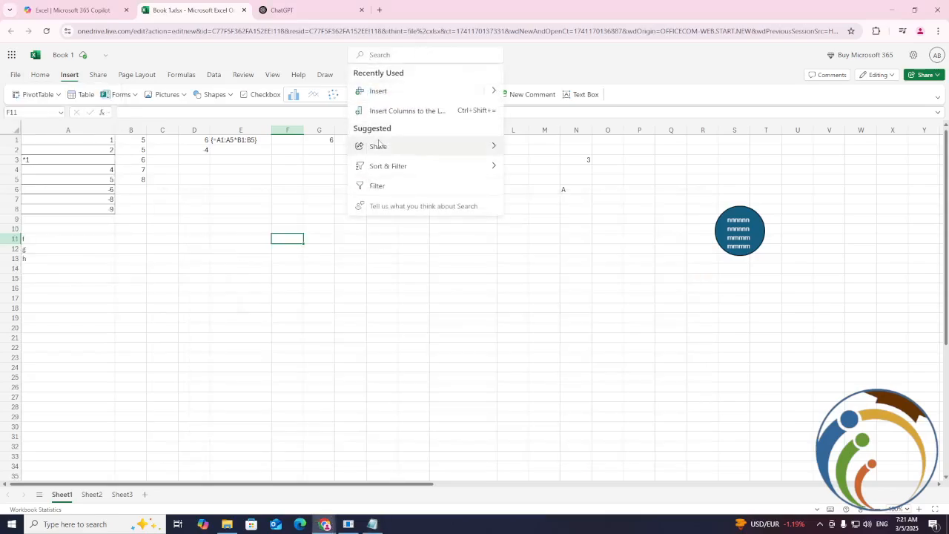
# - Search 'ribbon', check File > Options, then search 'automa' finding only unrelated commands
pyautogui.write('ribbon')
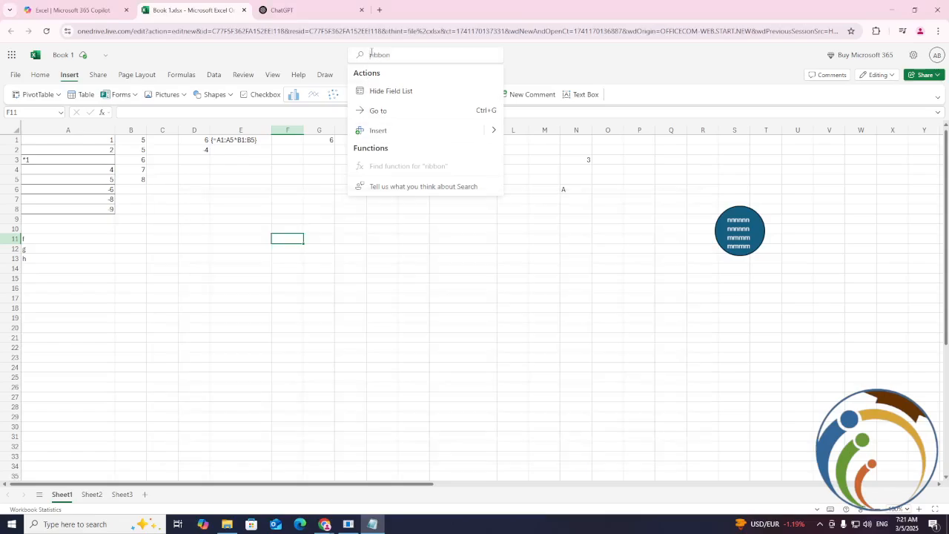
pyautogui.click(15, 74)
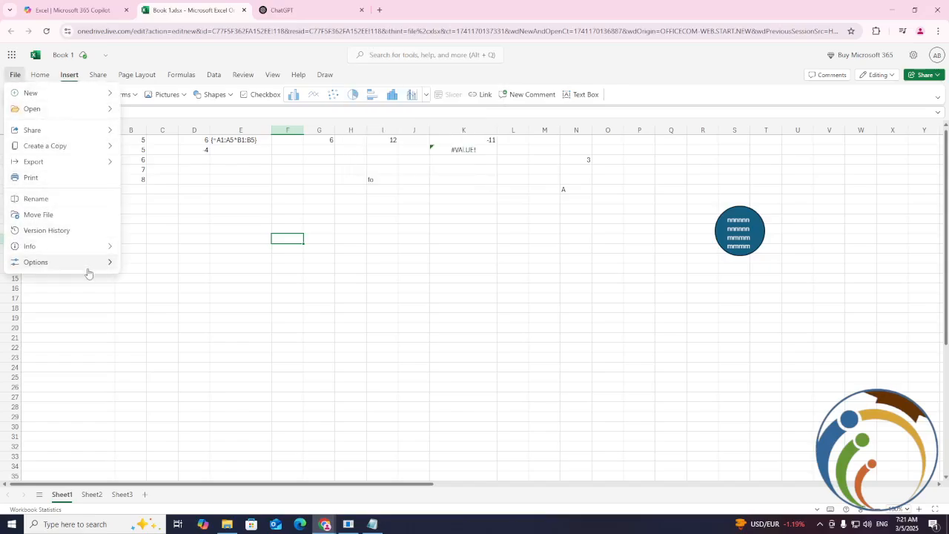
pyautogui.click(35, 261)
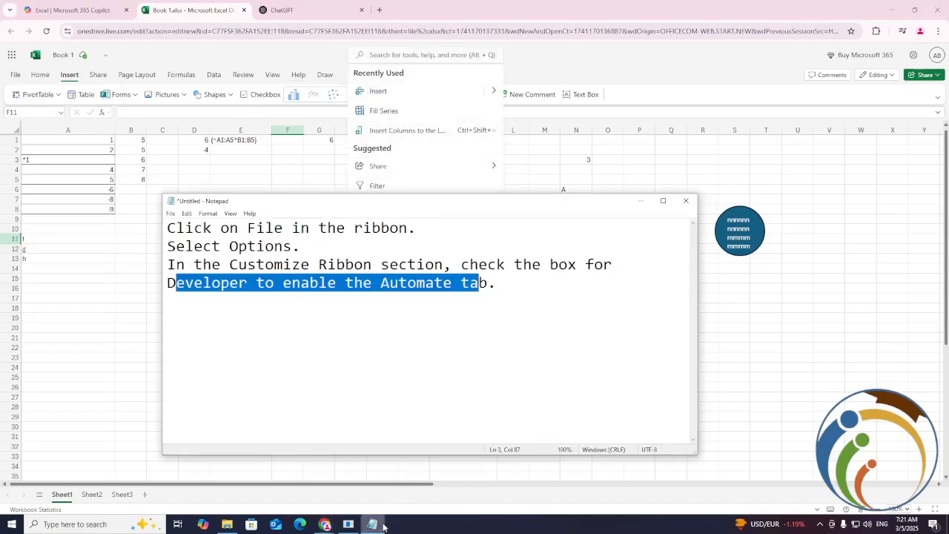
pyautogui.write('automa')
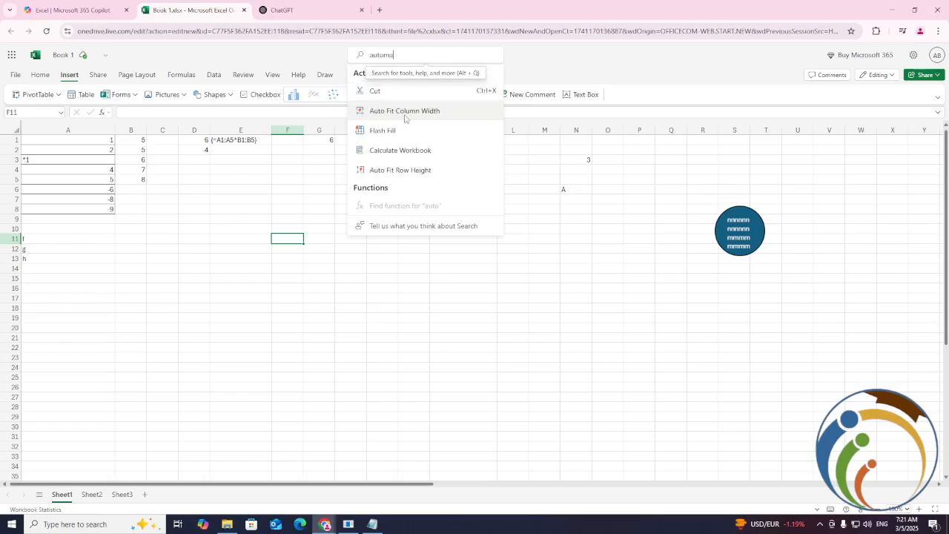